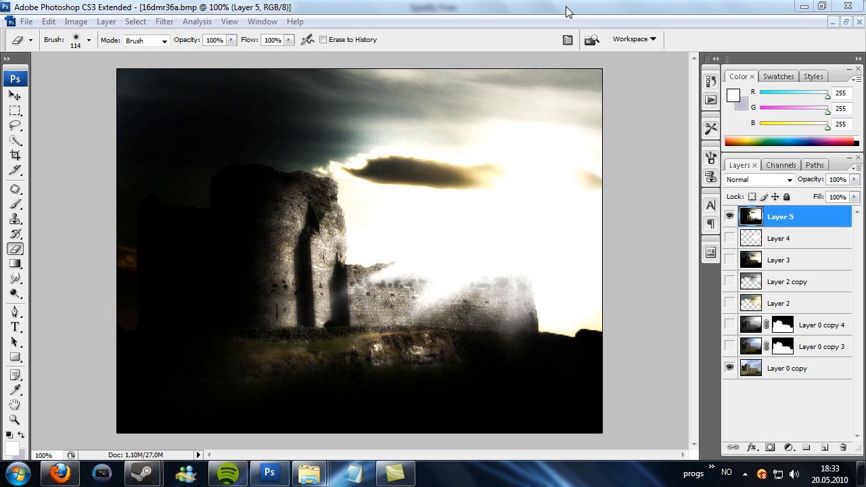
# Hide the top effect layers so only the original castle photo layer shows
pyautogui.click(729, 215)
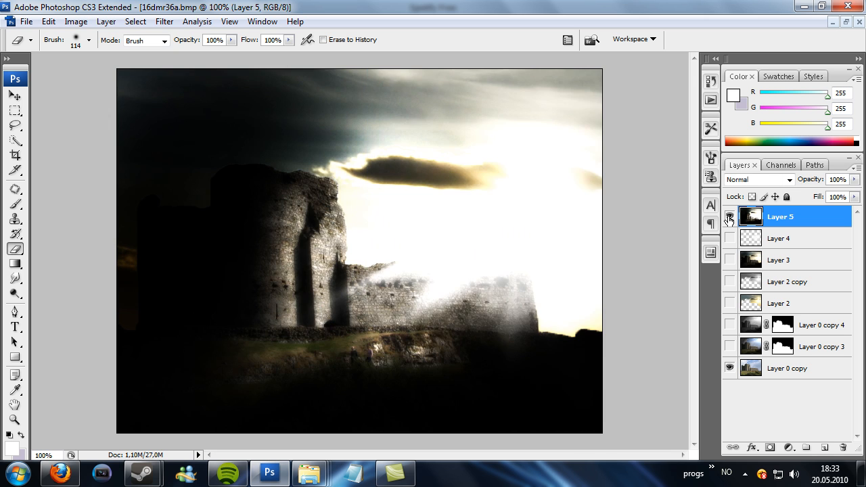
pyautogui.click(729, 217)
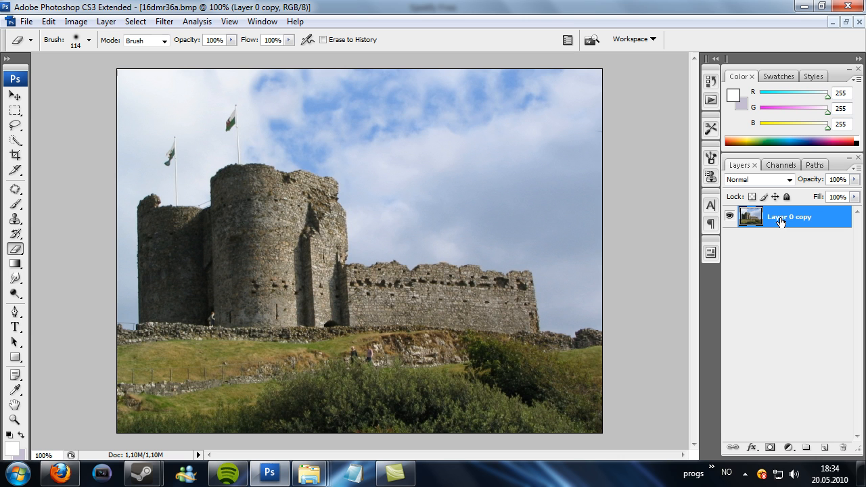
pyautogui.moveTo(784, 226)
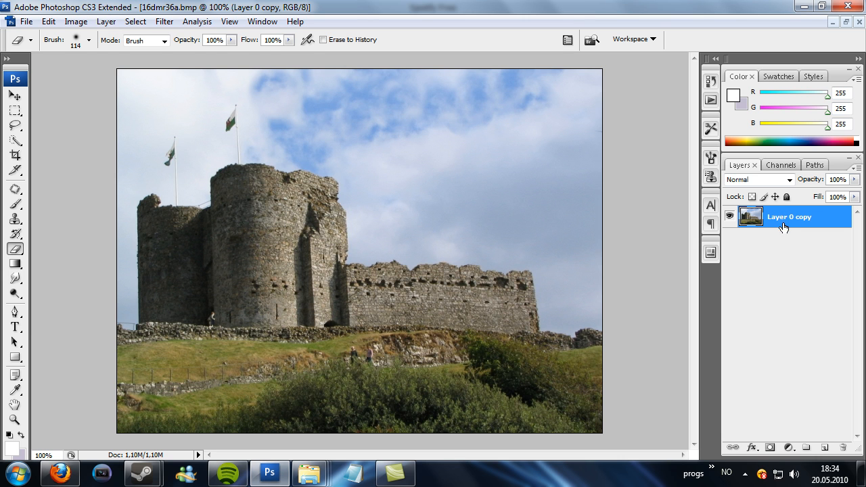
pyautogui.moveTo(750, 268)
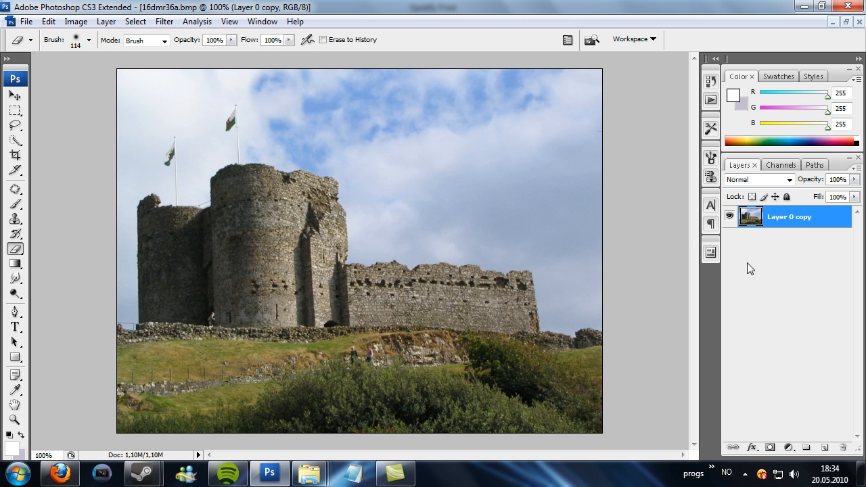
# Duplicate the castle layer and apply a Spotlight Lighting Effect to the copy, then select the original
pyautogui.press('ctrl+j')
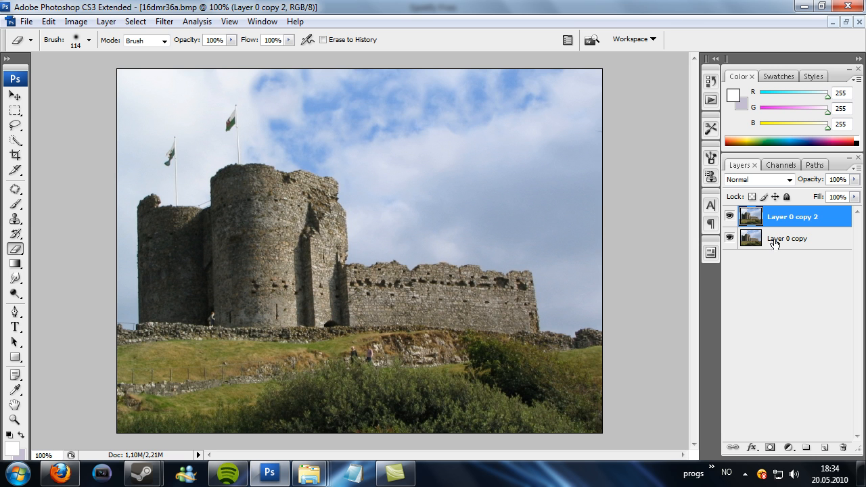
pyautogui.moveTo(785, 242)
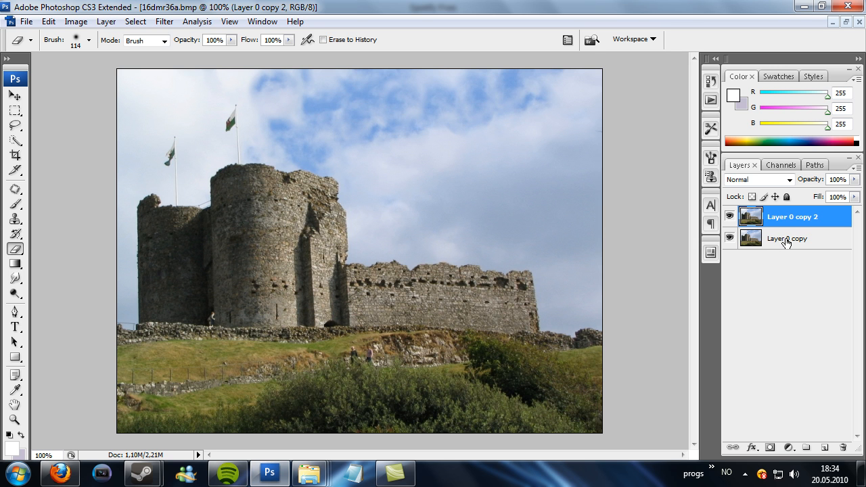
pyautogui.click(164, 21)
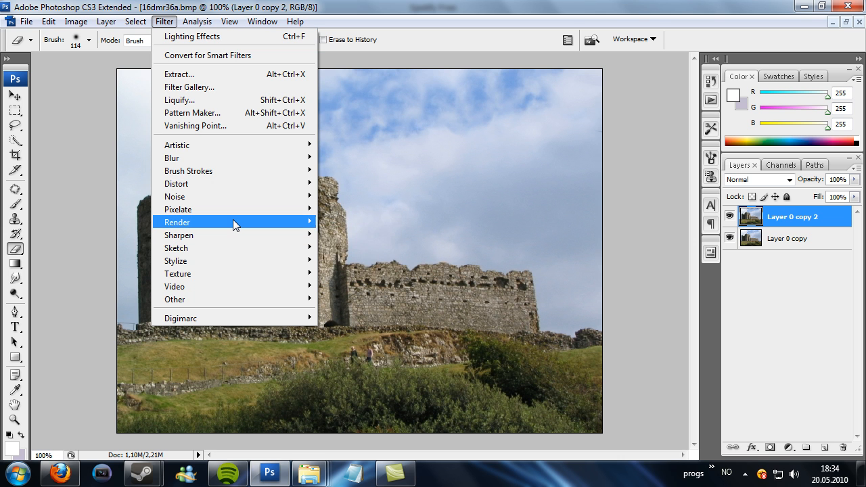
pyautogui.click(190, 37)
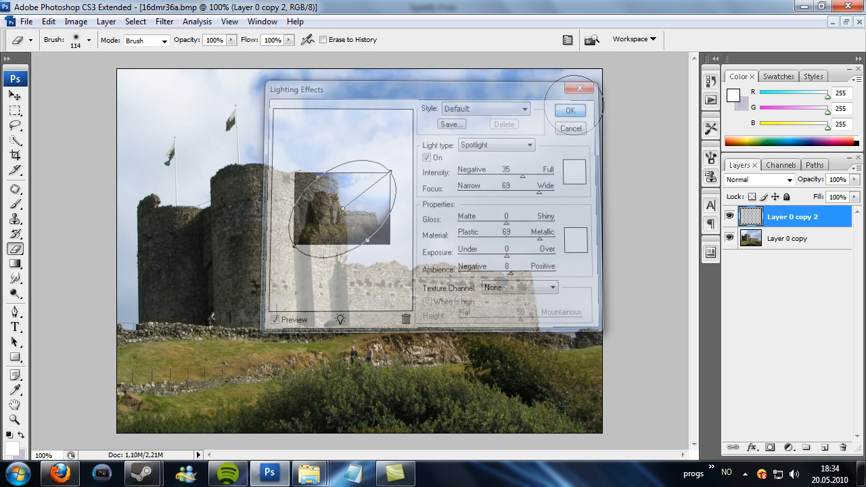
pyautogui.click(570, 110)
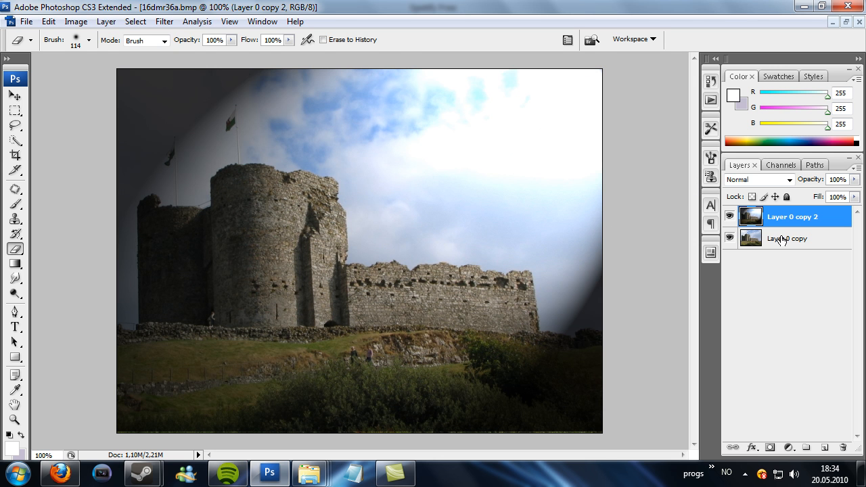
pyautogui.click(786, 238)
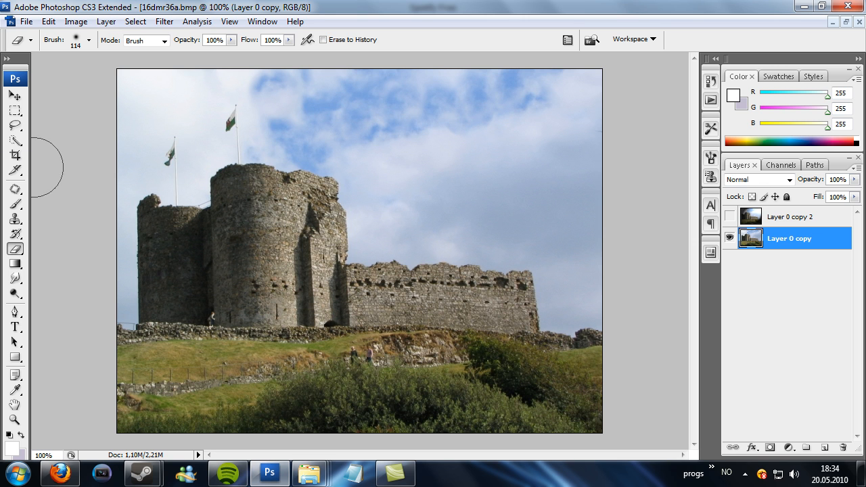
pyautogui.moveTo(126, 147)
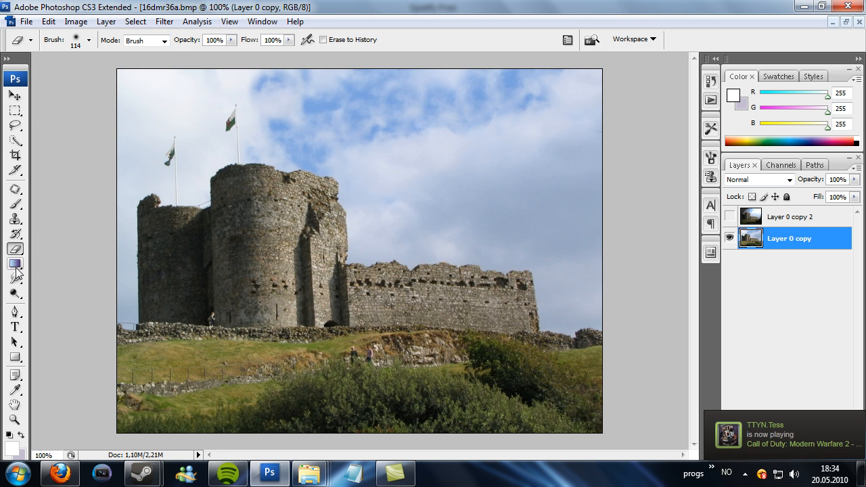
pyautogui.moveTo(15, 189)
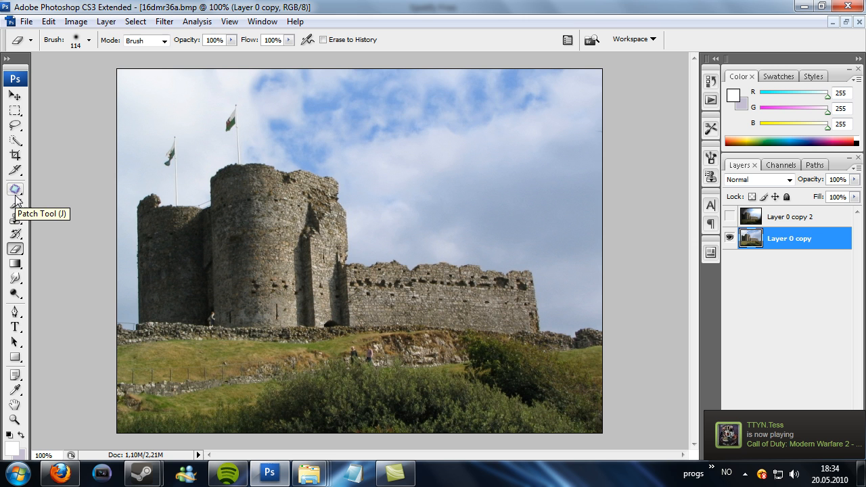
pyautogui.moveTo(15, 142)
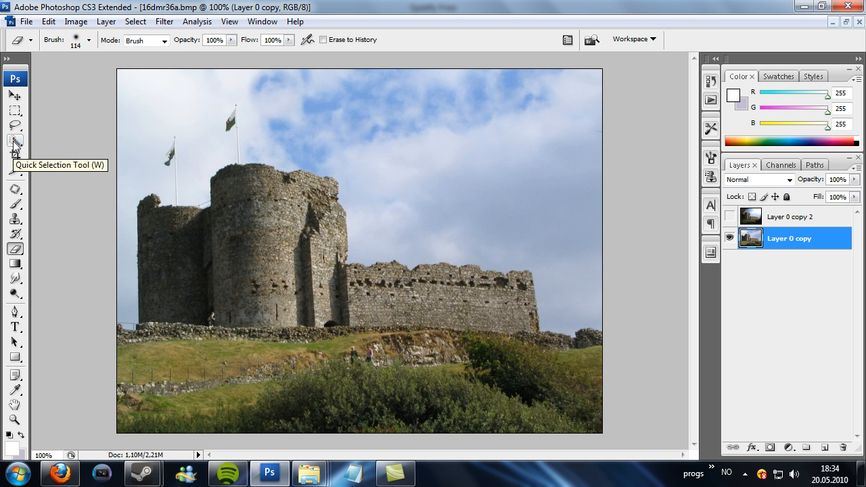
# Quick-select the castle and hillside on Layer 0 copy, then show Layer 0 copy 2 again
pyautogui.click(15, 140)
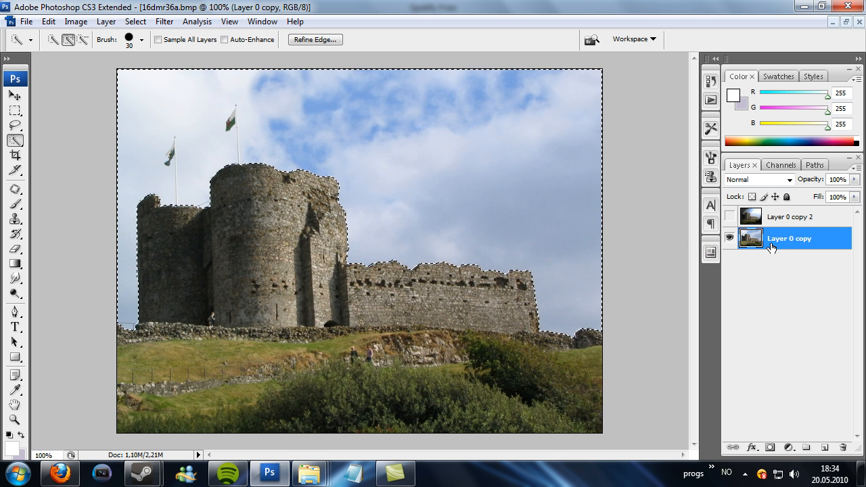
pyautogui.click(730, 217)
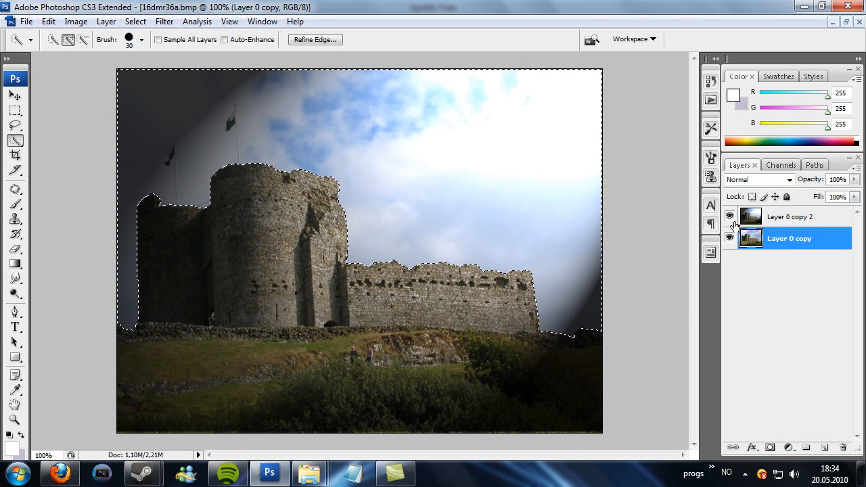
pyautogui.click(789, 216)
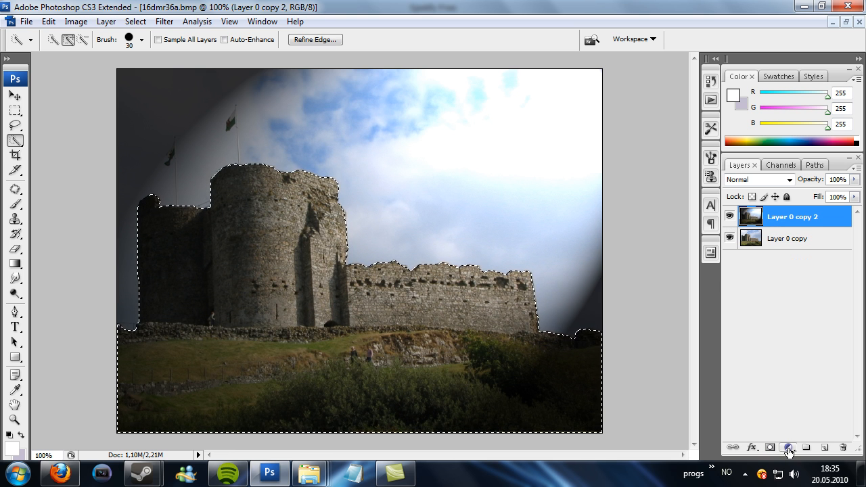
# Add a castle-shaped layer mask to Layer 0 copy 2 and duplicate the masked layer
pyautogui.click(769, 447)
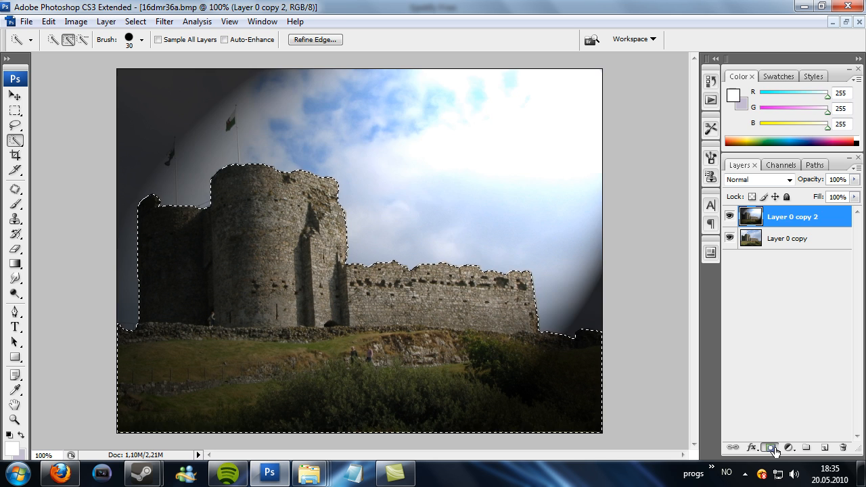
pyautogui.click(769, 447)
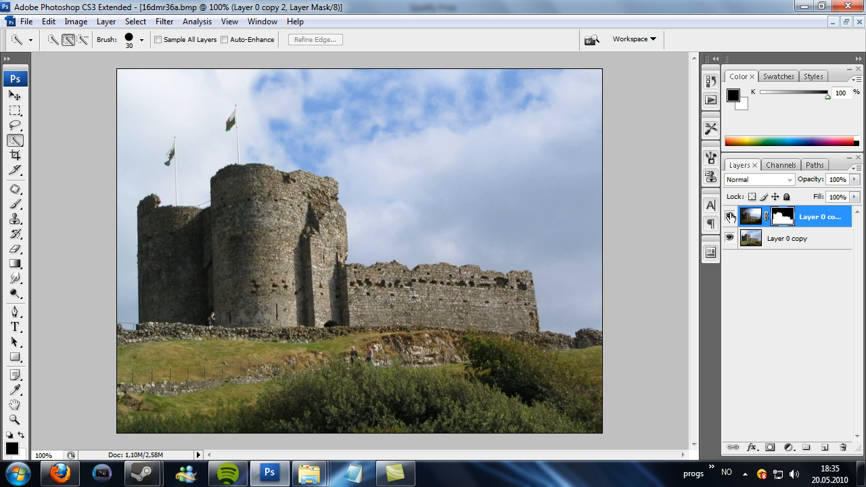
pyautogui.click(751, 217)
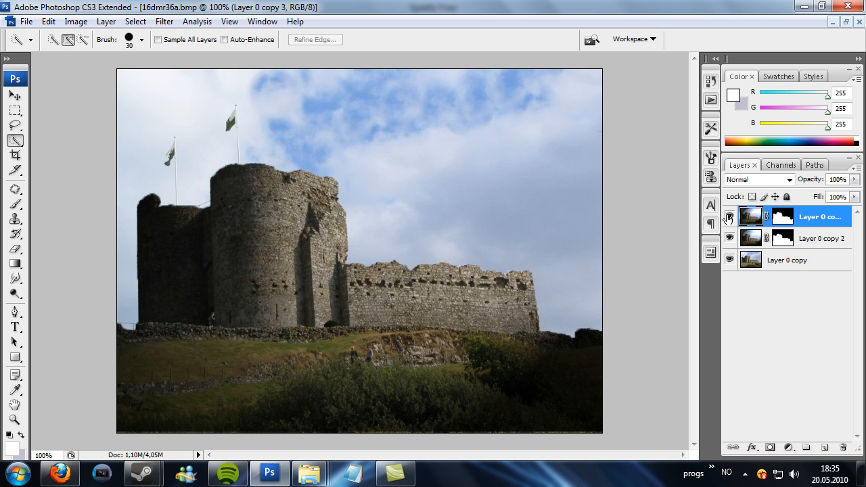
pyautogui.click(730, 217)
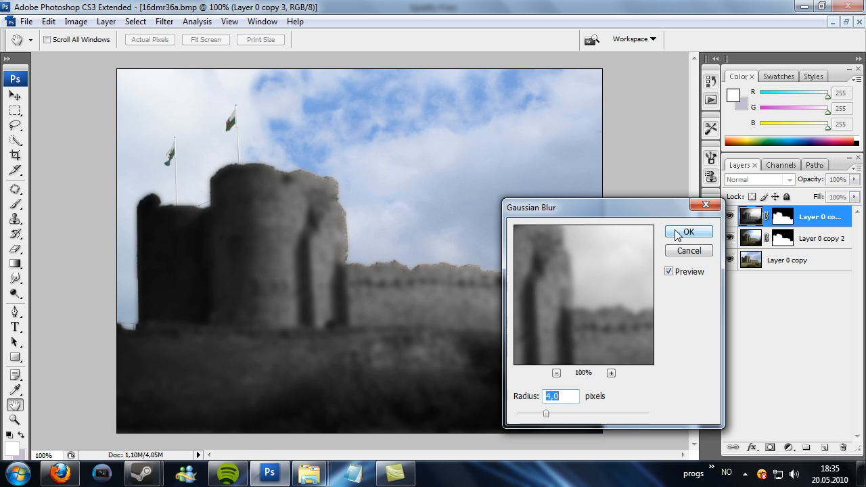
# Set Layer 0 copy 3's blend mode to Overlay
pyautogui.click(688, 231)
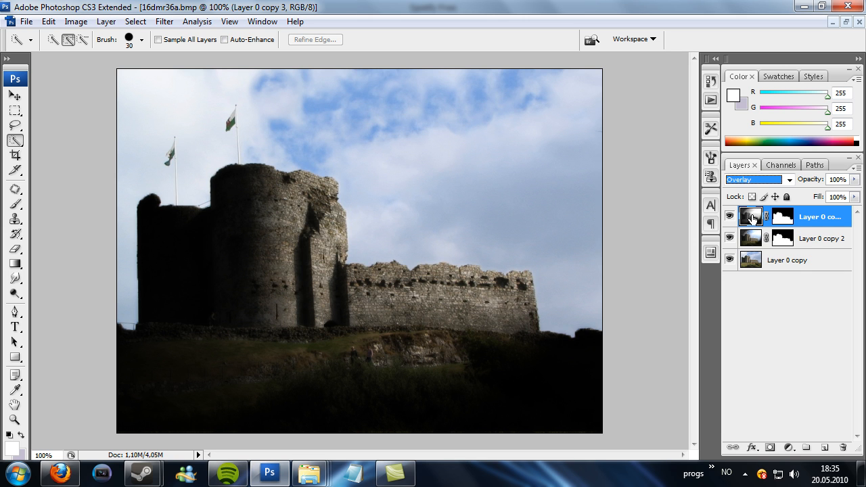
pyautogui.moveTo(751, 217)
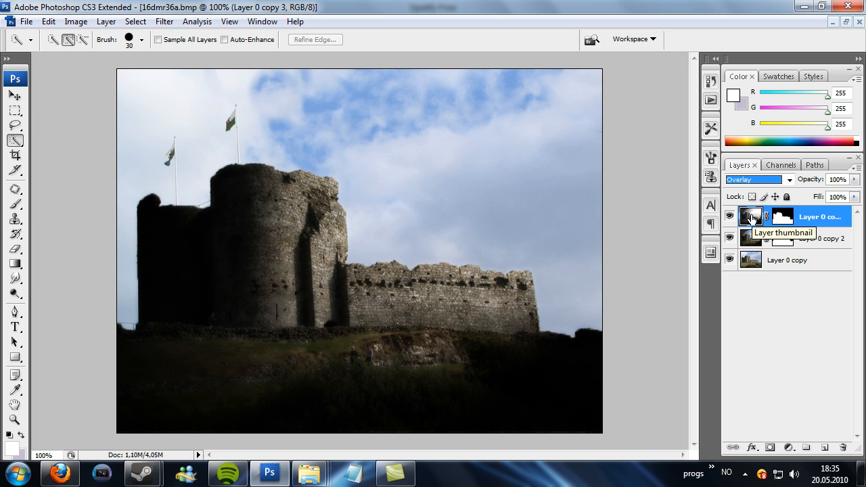
pyautogui.moveTo(382, 469)
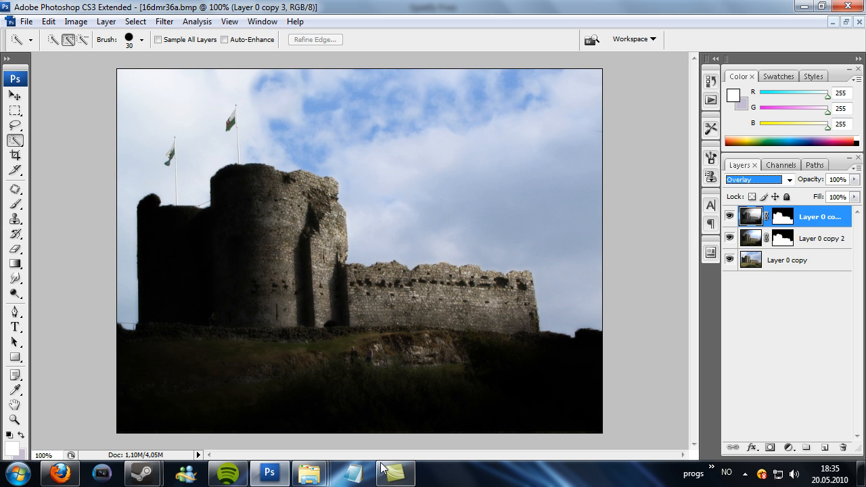
# Drag 'Sun behind clouds' from the Nedlastinger folder into the castle document
pyautogui.click(309, 472)
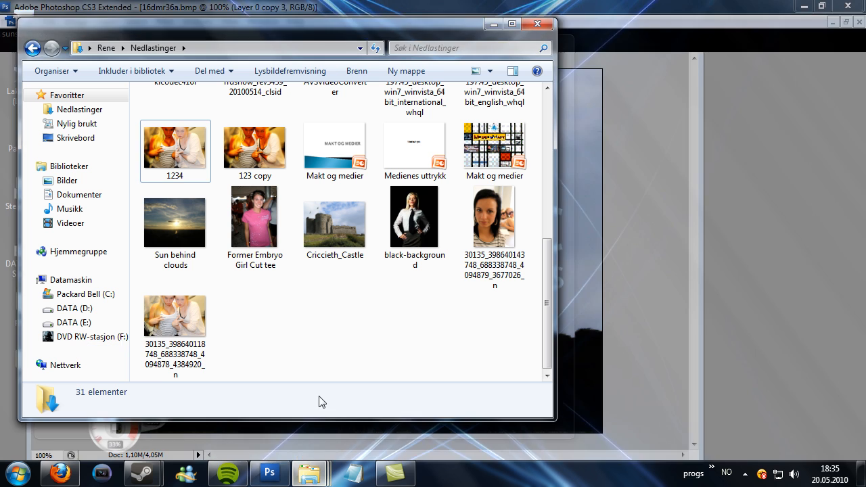
pyautogui.click(175, 217)
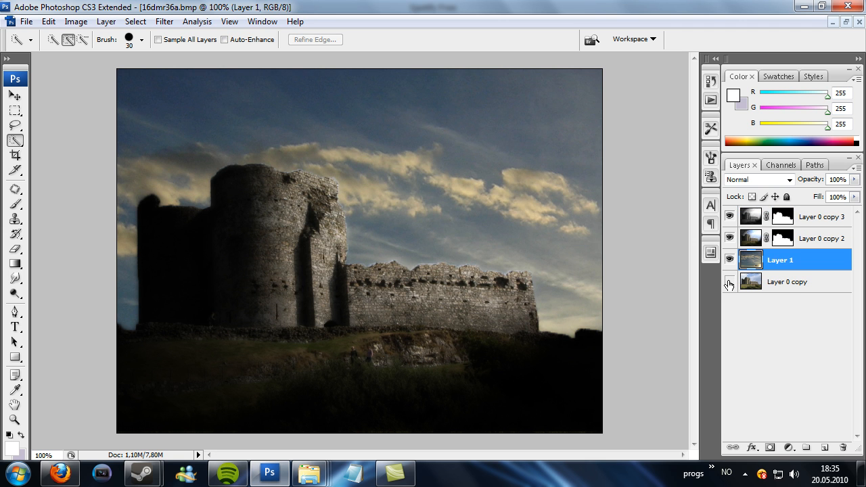
# Hide Layer 0 copy and position the sky layer so the sun glows beside the castle
pyautogui.click(730, 283)
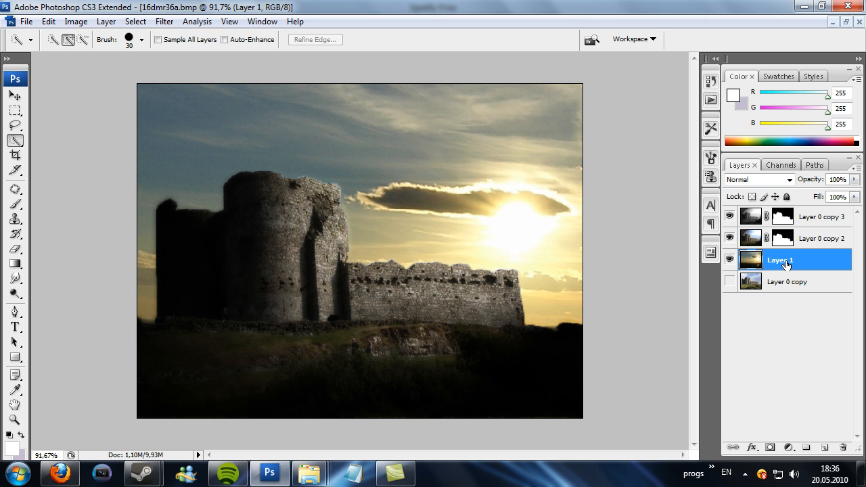
pyautogui.click(820, 216)
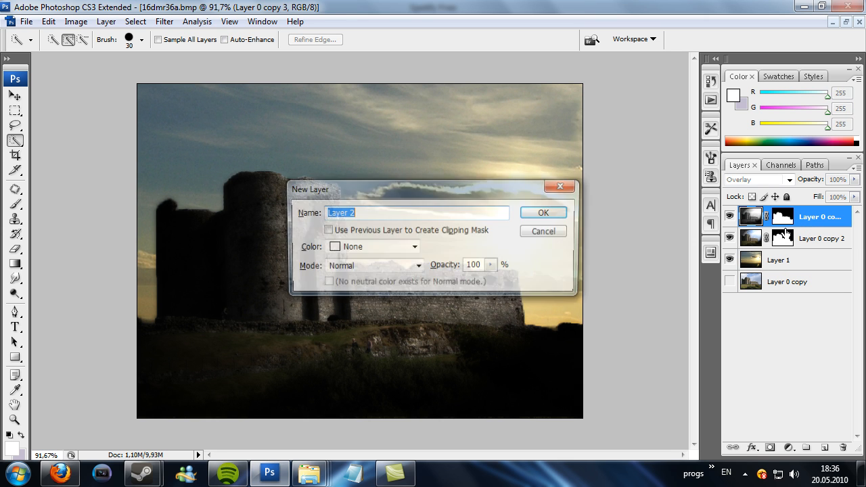
# On a new layer, paint white over the sun and smudge it down into streaks
pyautogui.click(543, 213)
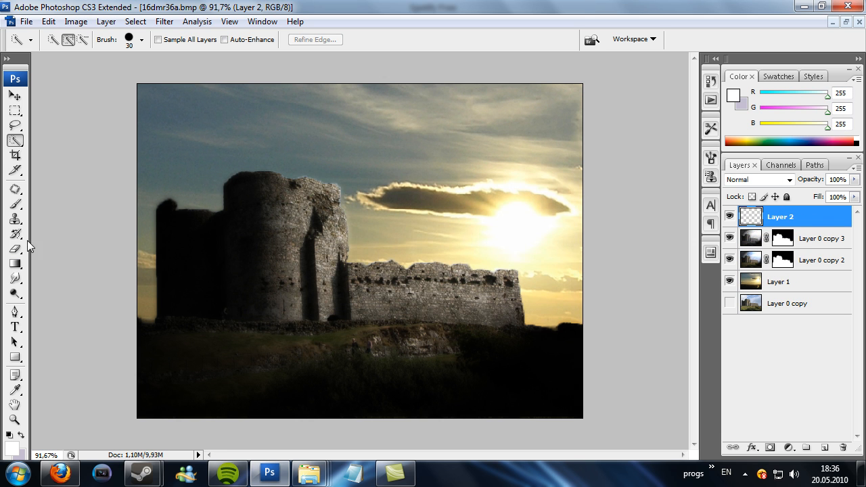
pyautogui.click(14, 204)
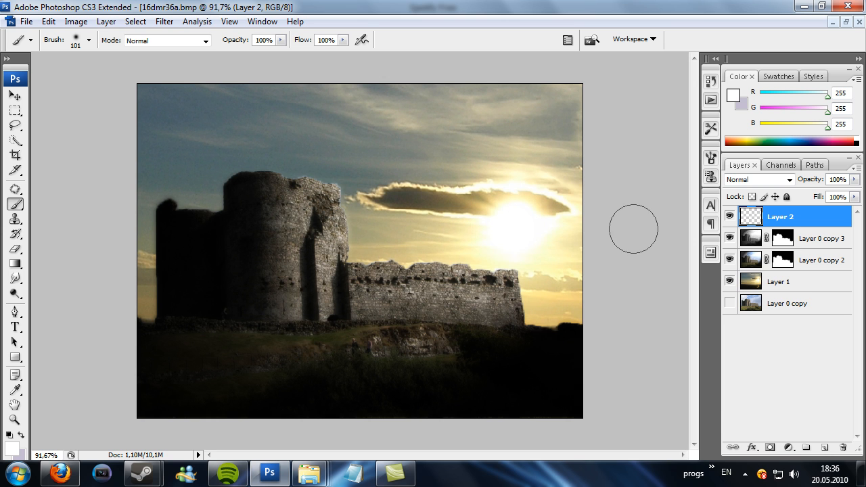
pyautogui.click(14, 263)
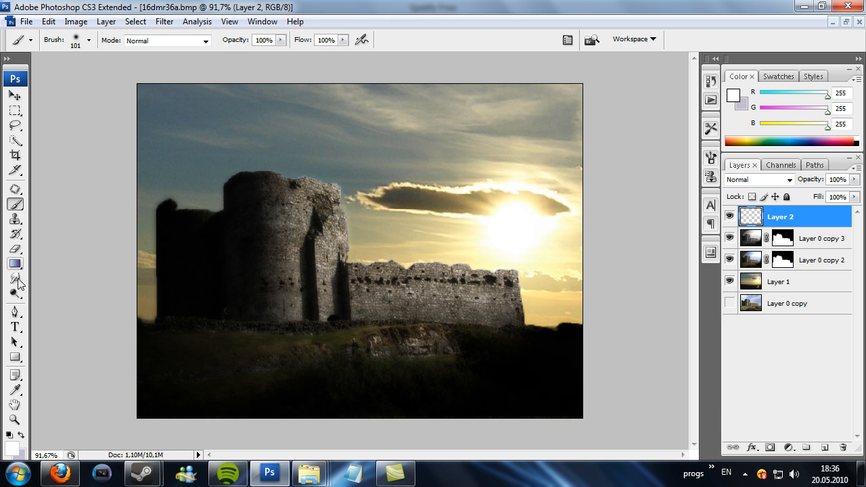
pyautogui.click(15, 278)
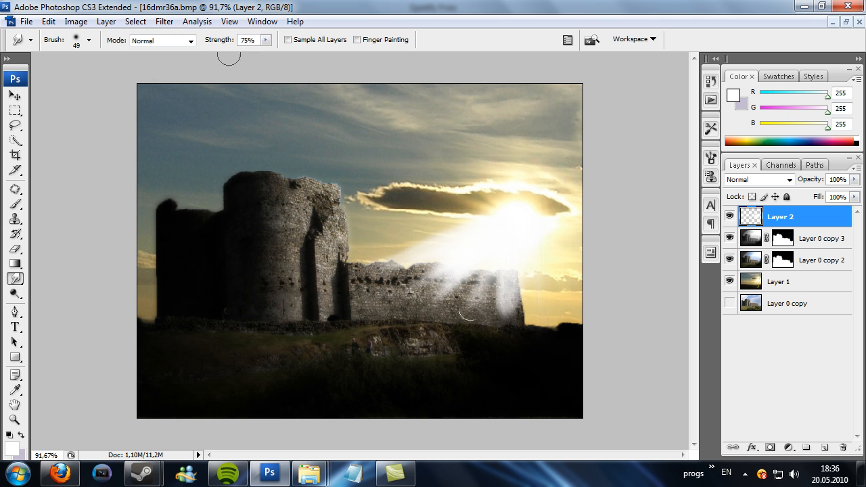
pyautogui.click(164, 21)
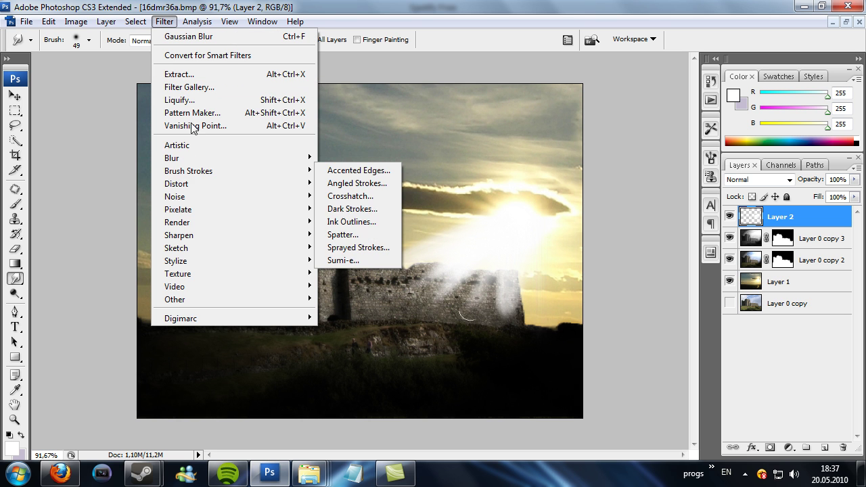
pyautogui.moveTo(172, 157)
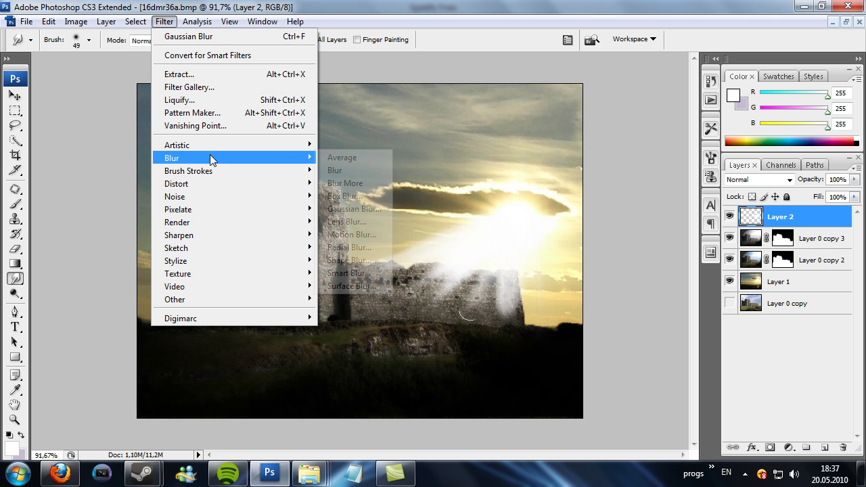
pyautogui.moveTo(352, 247)
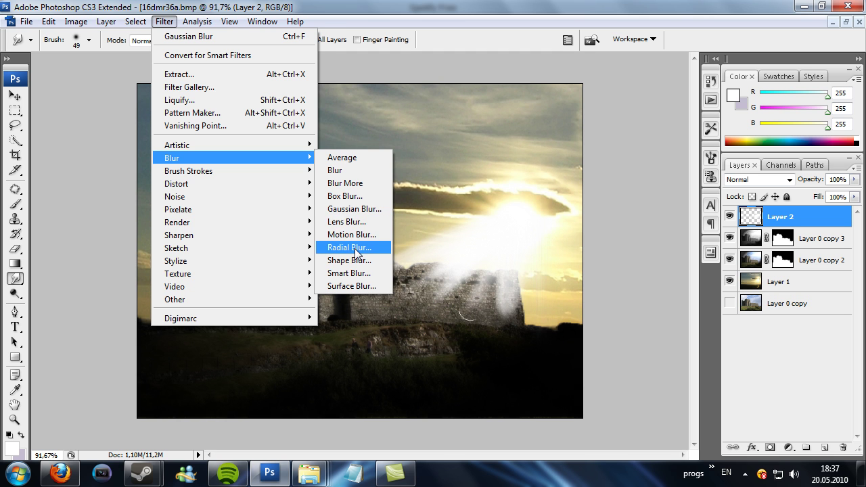
# Apply a Radial Blur with Amount 70, Zoom method and Good quality to the light
pyautogui.click(348, 247)
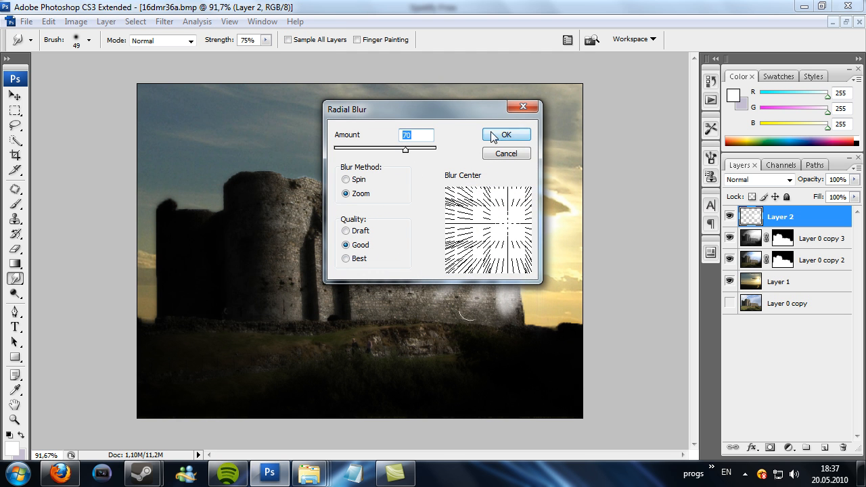
pyautogui.click(506, 133)
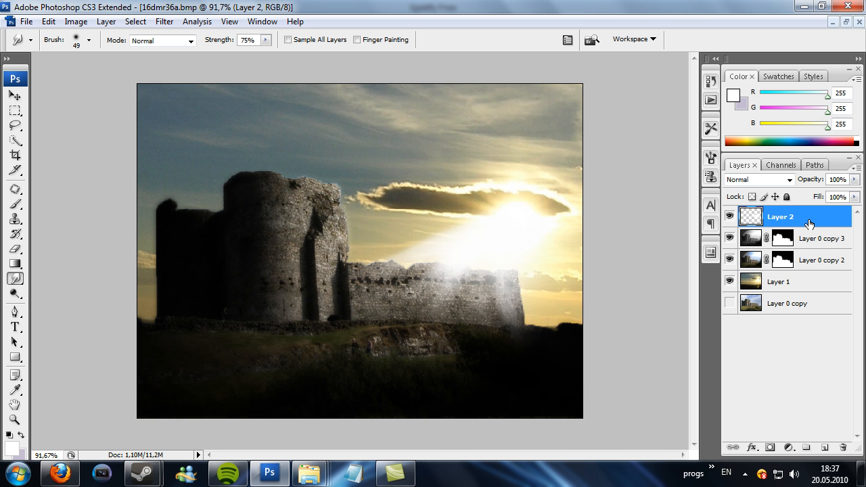
# Give the light rays layer an Outer Glow layer style
pyautogui.doubleClick(780, 217)
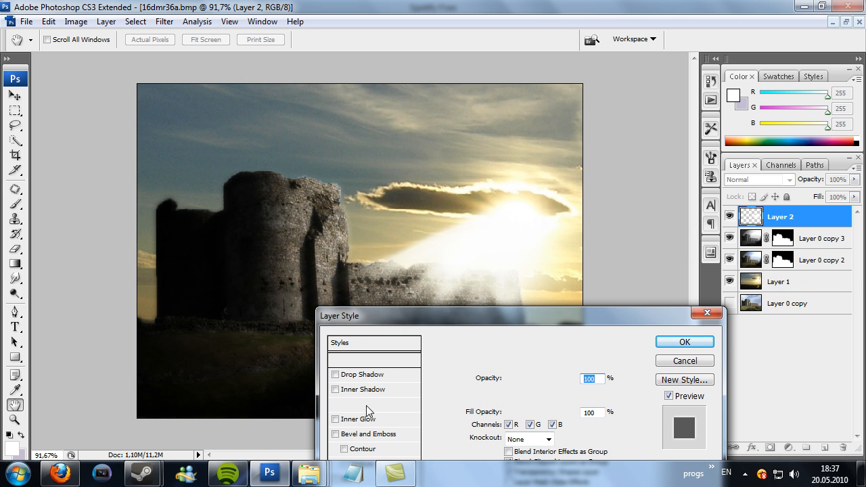
pyautogui.click(361, 404)
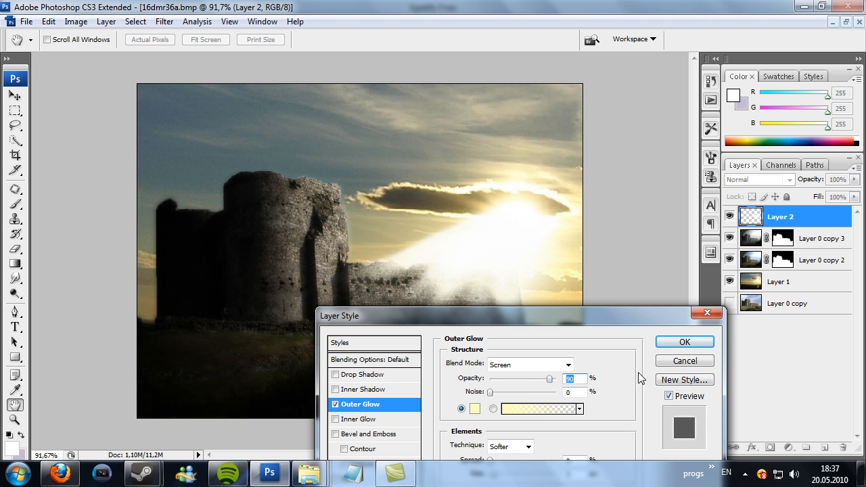
pyautogui.click(684, 341)
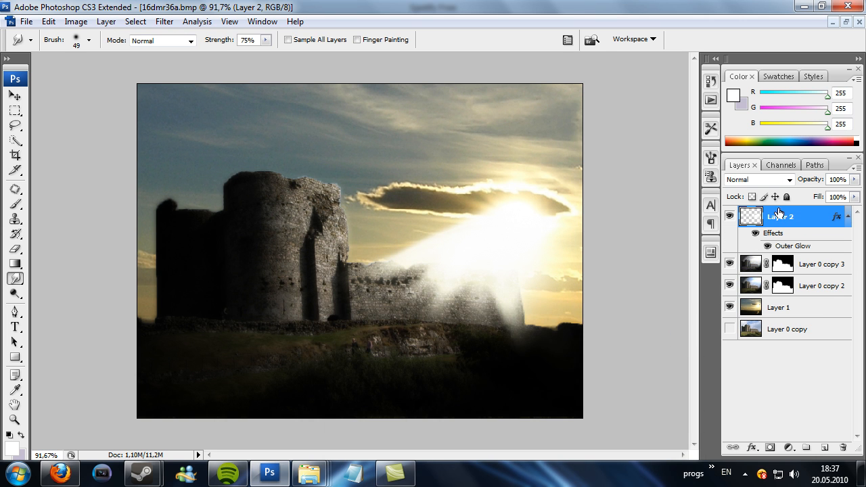
pyautogui.moveTo(23, 249)
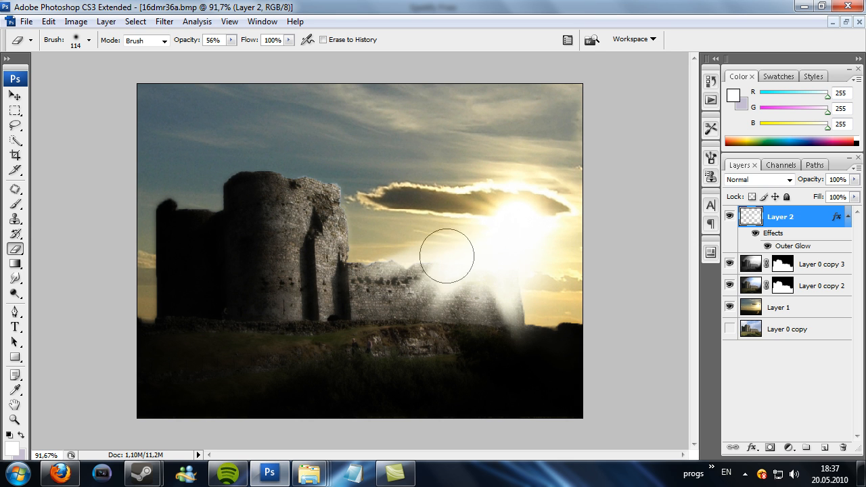
# Fill Layer 3 via Apply Image using the Merged layer with Multiply blending
pyautogui.click(15, 278)
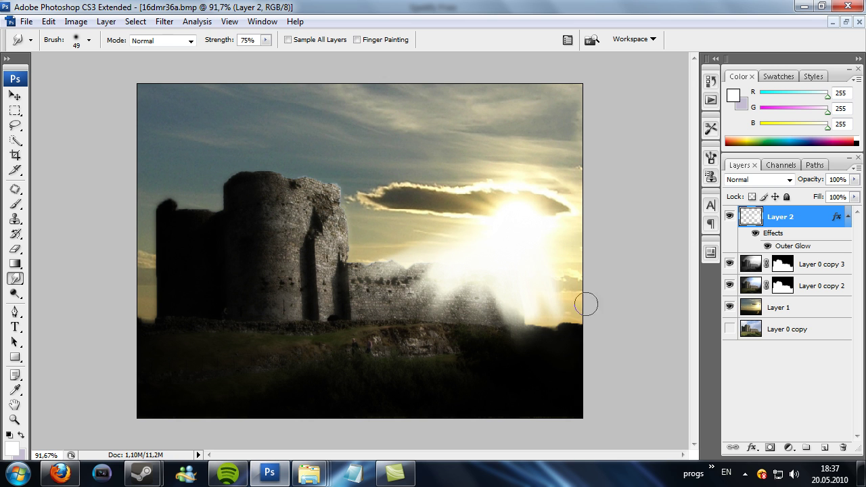
pyautogui.moveTo(818, 277)
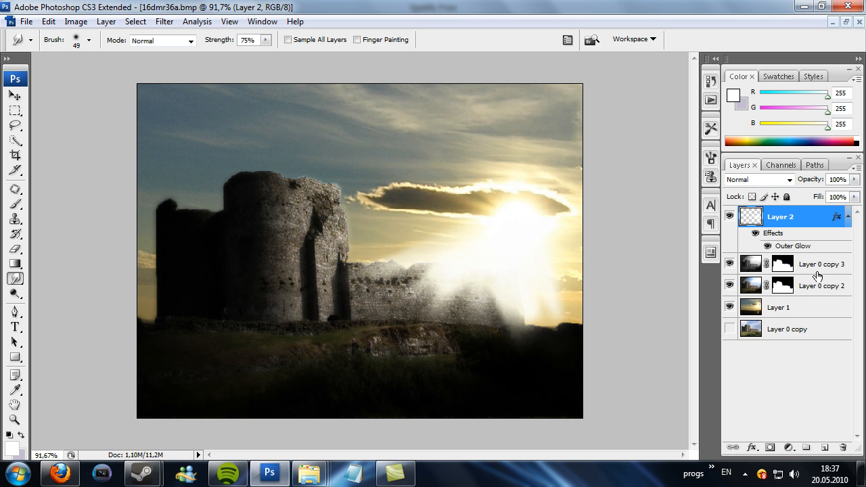
pyautogui.moveTo(711, 249)
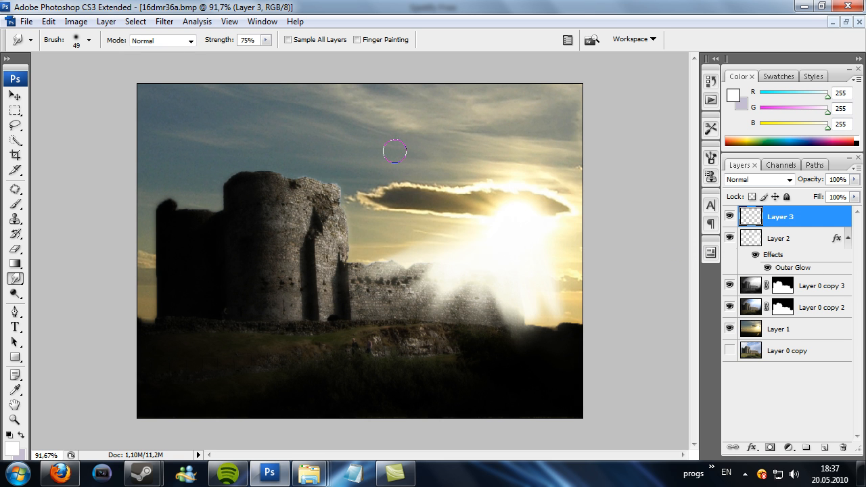
pyautogui.click(75, 21)
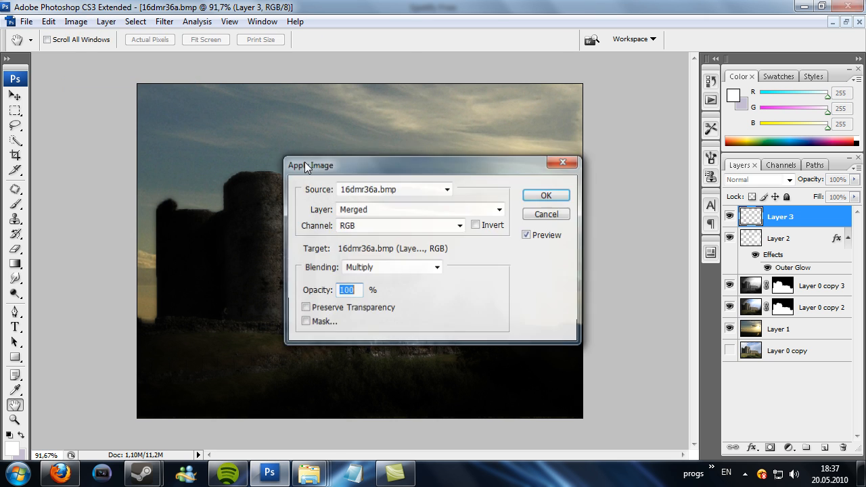
pyautogui.click(545, 195)
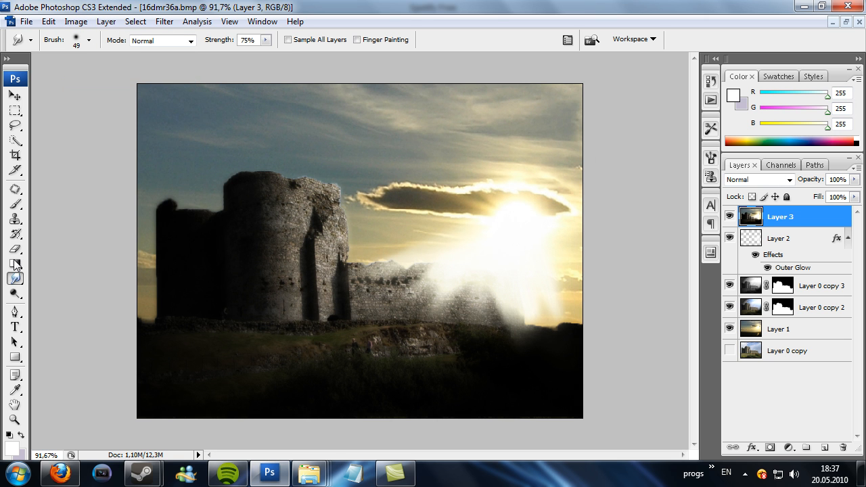
pyautogui.click(15, 293)
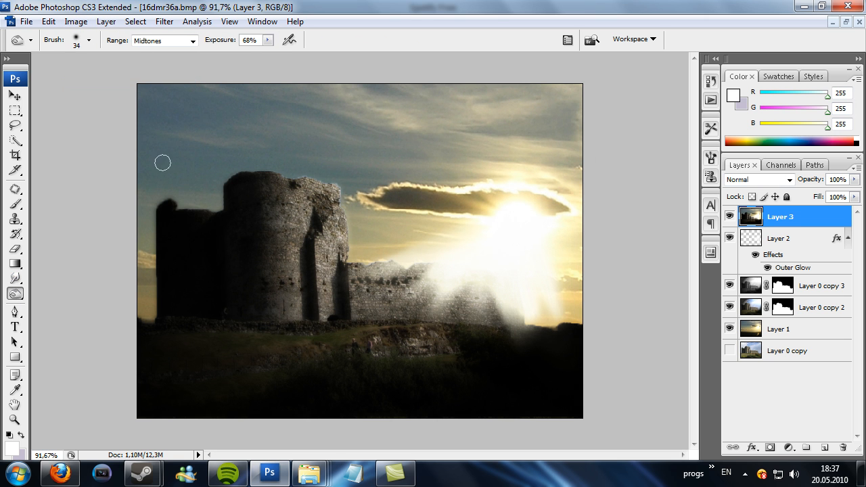
# Burn the sky and left tower (Midtones, 68%), then dodge stonework and sun (Highlights, 20%)
pyautogui.click(88, 39)
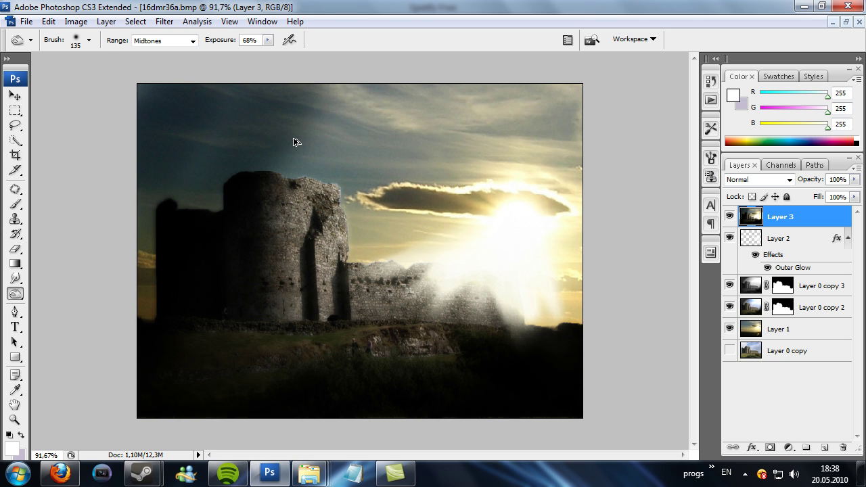
pyautogui.moveTo(175, 270)
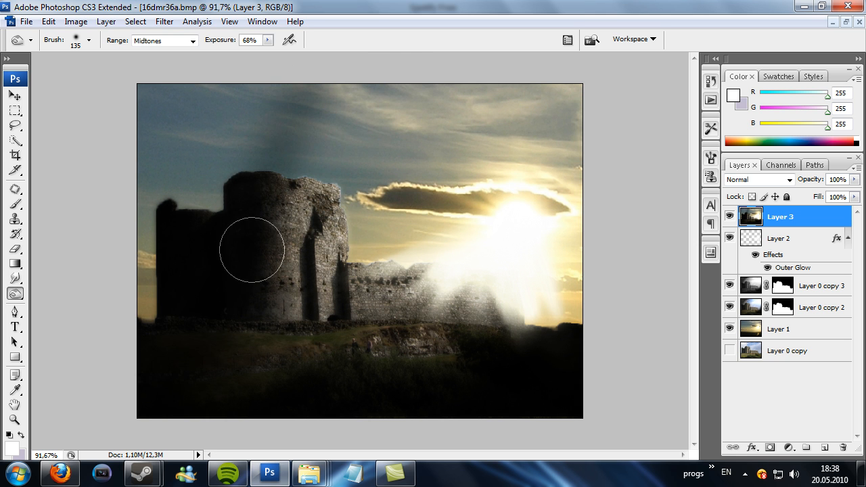
pyautogui.moveTo(252, 250); pyautogui.dragTo(151, 106)
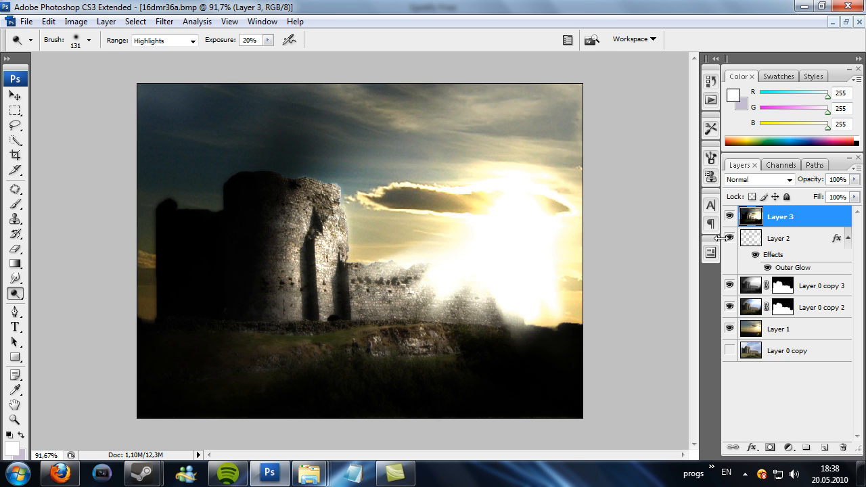
pyautogui.moveTo(636, 261)
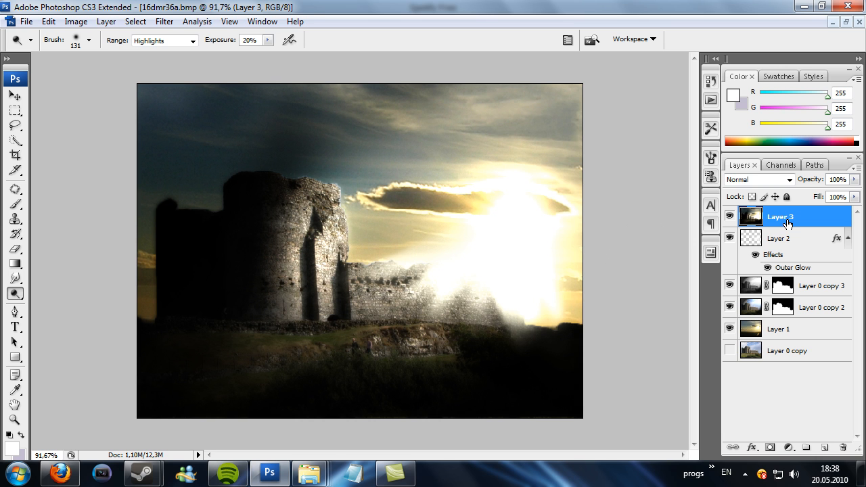
# Duplicate Layer 3, add a denser Warming Filter (85) photo filter in Soft Light, and merge it down
pyautogui.press('ctrl+j')
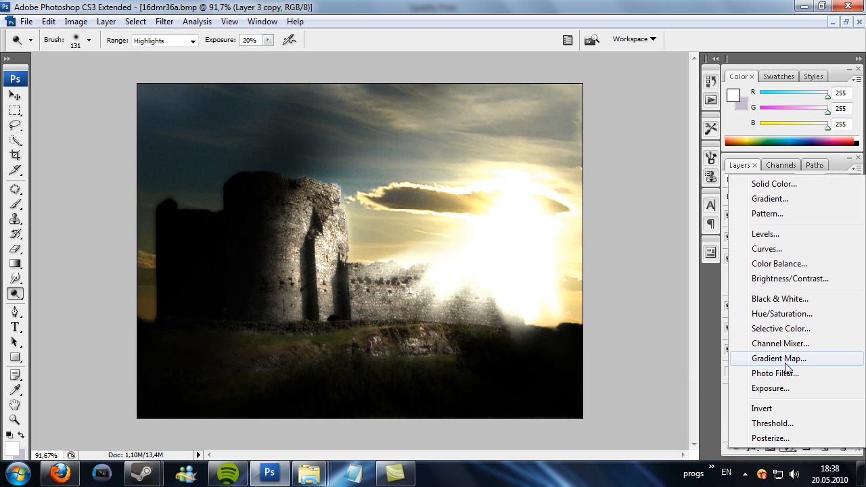
pyautogui.click(775, 373)
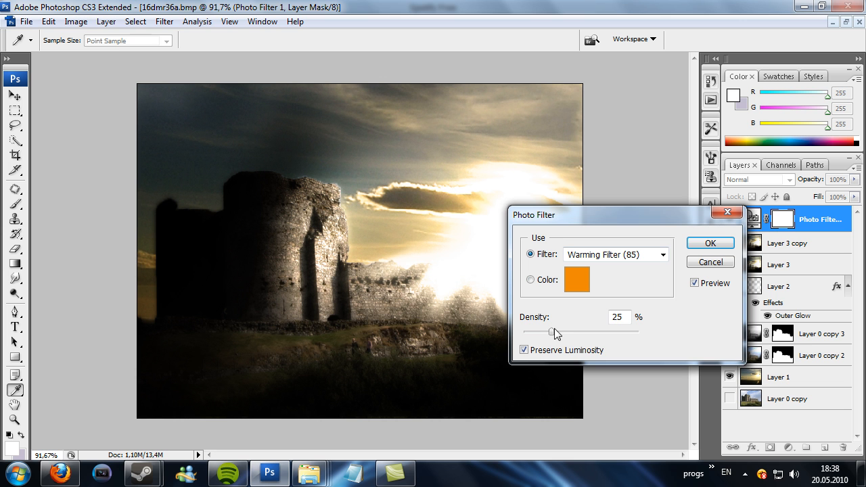
pyautogui.moveTo(555, 330); pyautogui.dragTo(646, 331)
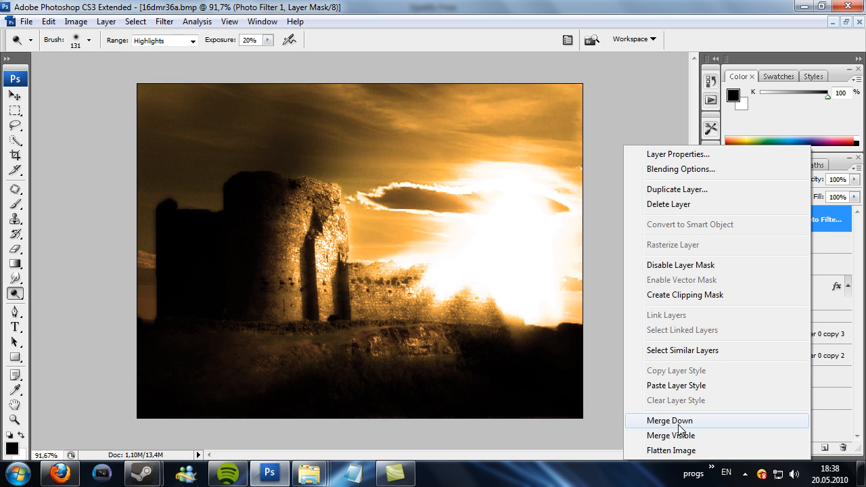
pyautogui.moveTo(617, 27)
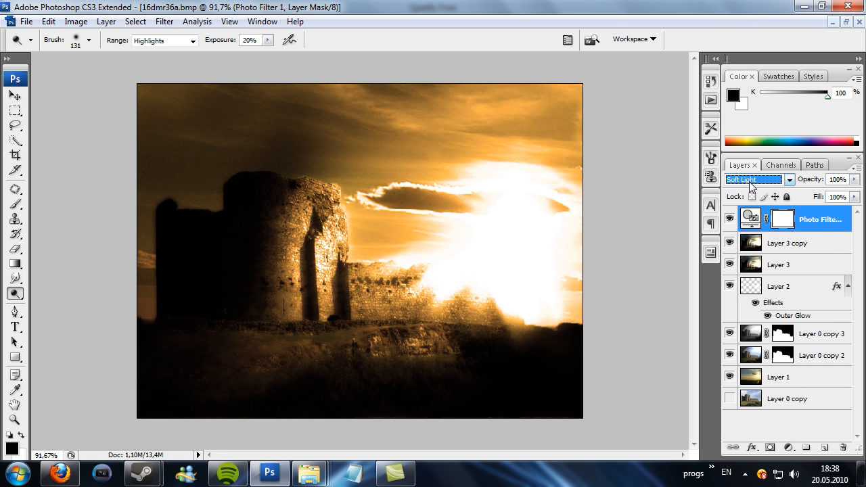
pyautogui.rightClick(809, 219)
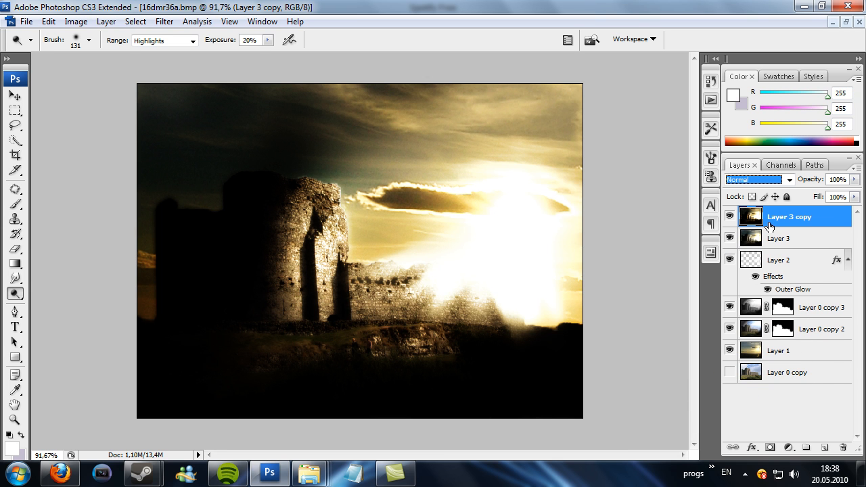
pyautogui.moveTo(197, 21)
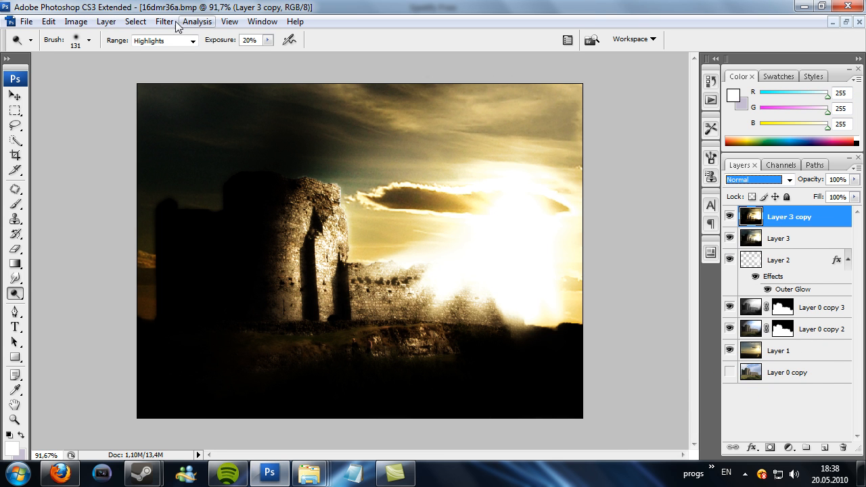
# Gaussian-blur Layer 3 copy and set it to Overlay blend mode at 78% opacity
pyautogui.click(164, 21)
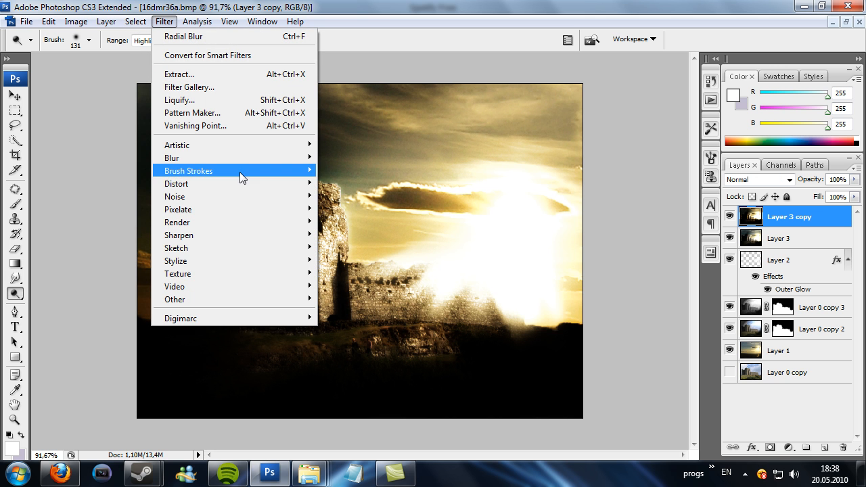
pyautogui.click(172, 158)
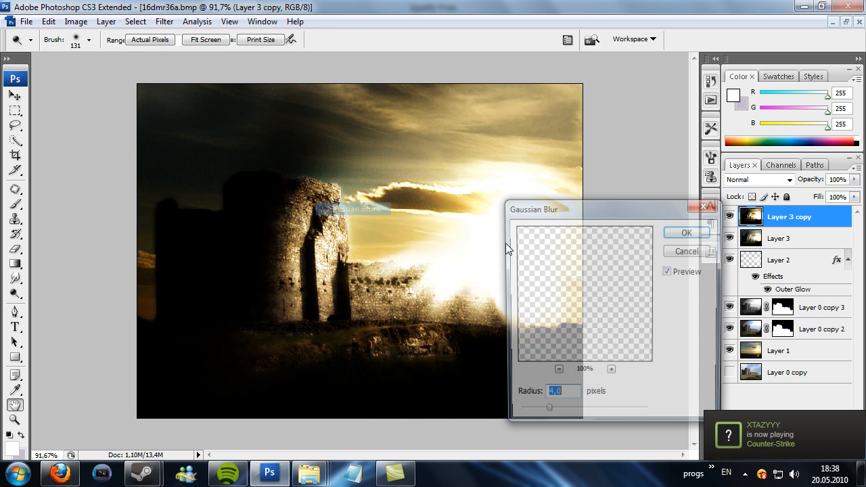
pyautogui.click(686, 232)
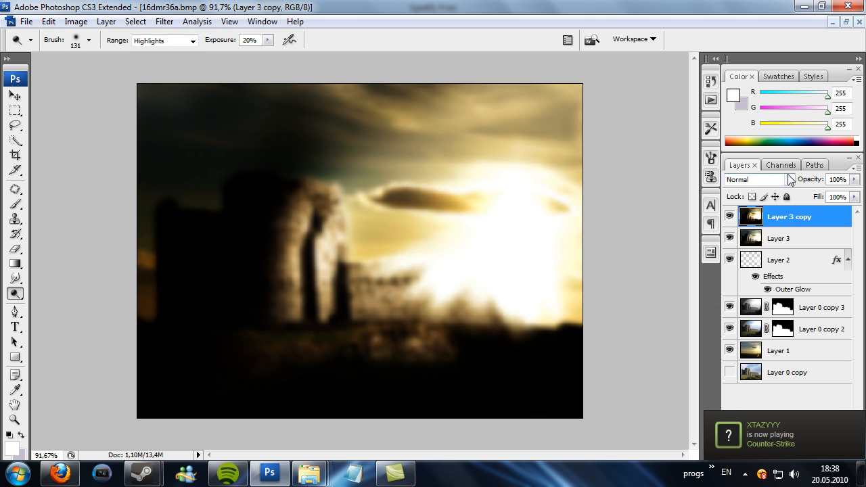
pyautogui.click(753, 179)
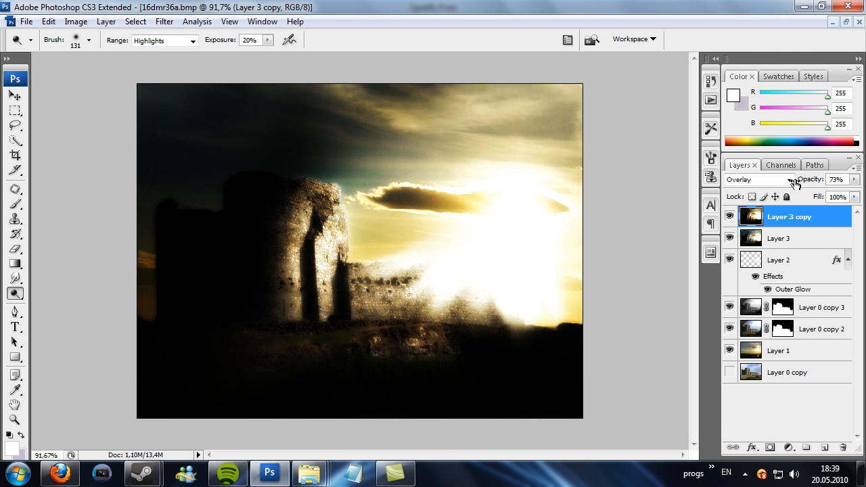
pyautogui.click(801, 179)
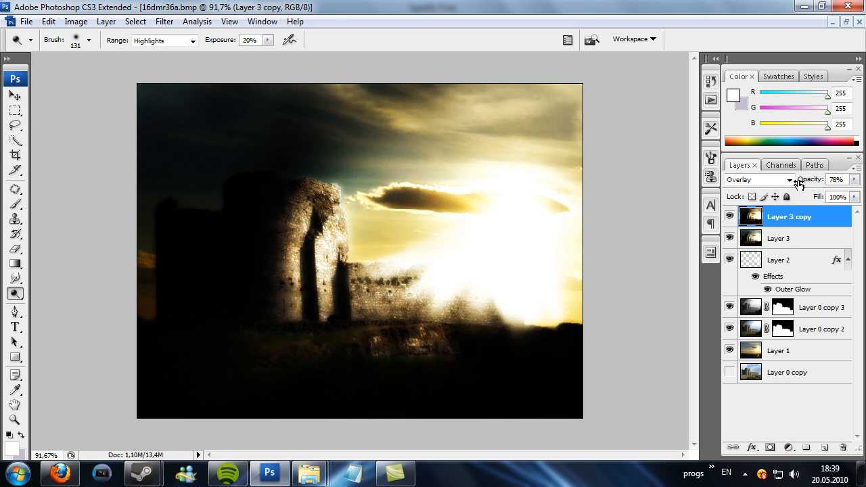
pyautogui.moveTo(569, 298)
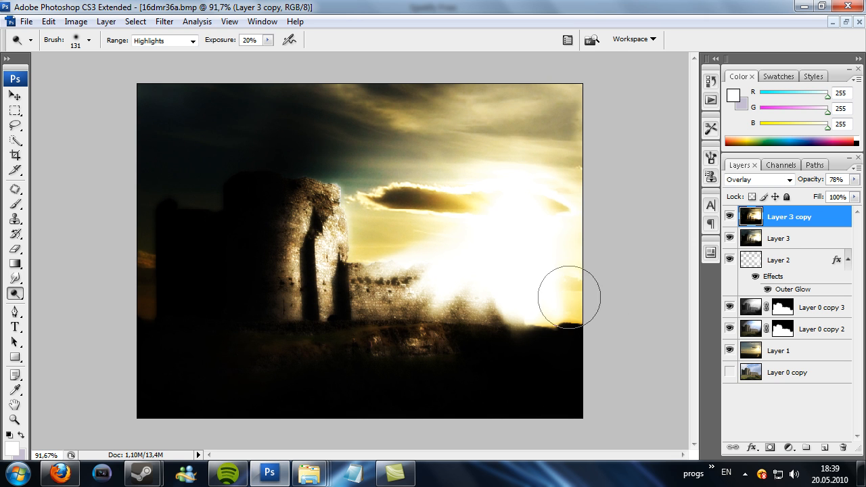
pyautogui.moveTo(442, 102)
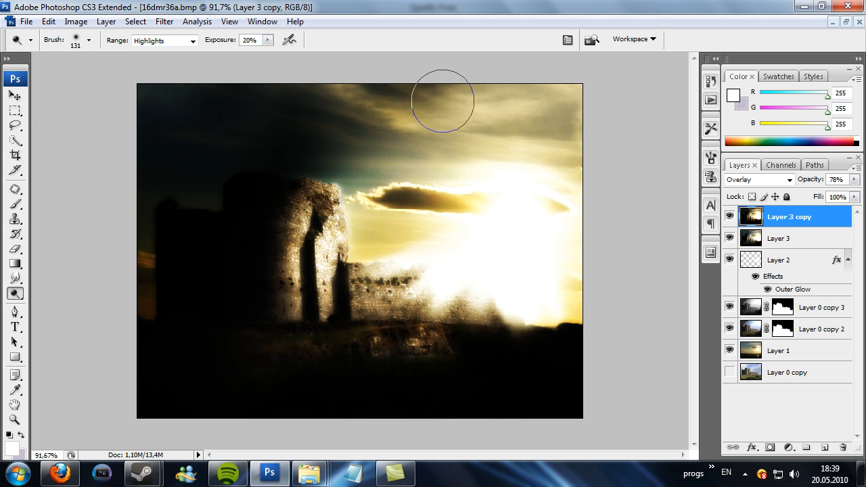
pyautogui.moveTo(584, 5)
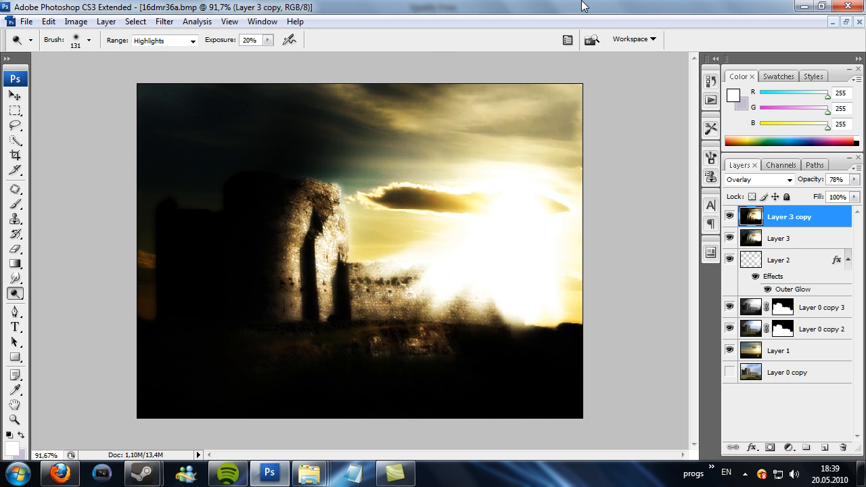